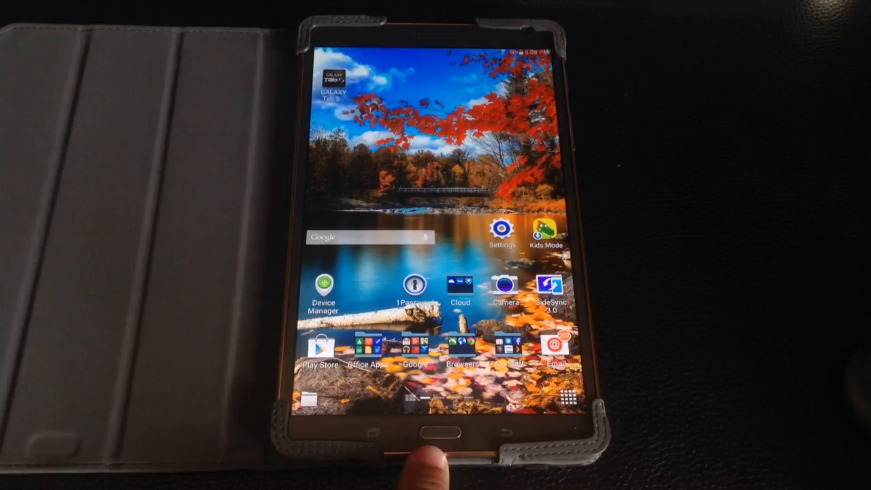
# - Search Settings for 'fingerprint' to reach the Fingerprint manager disclaimer
pyautogui.click(502, 225)
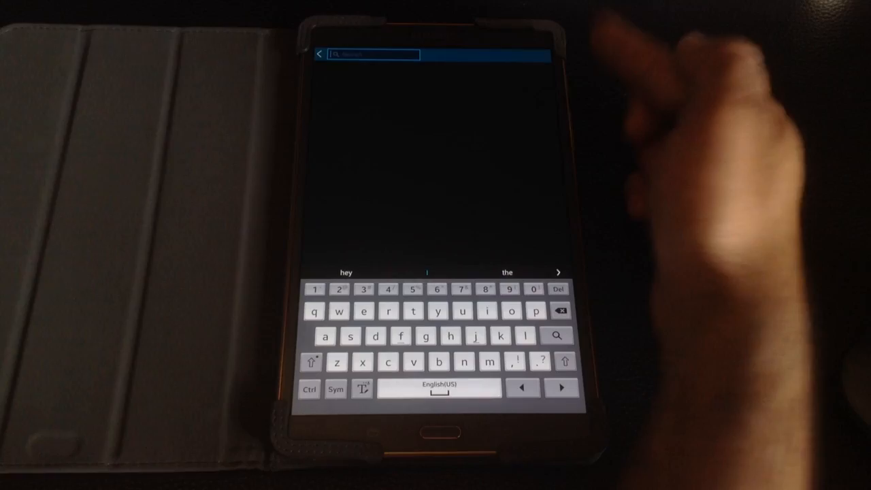
pyautogui.write('f')
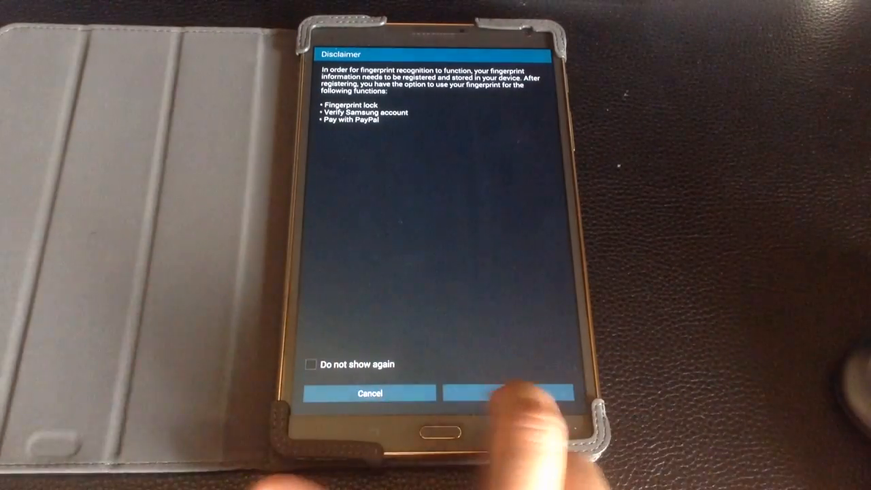
# - Confirm the disclaimer and swipe the fingertip down over the Home key to register it
pyautogui.click(509, 393)
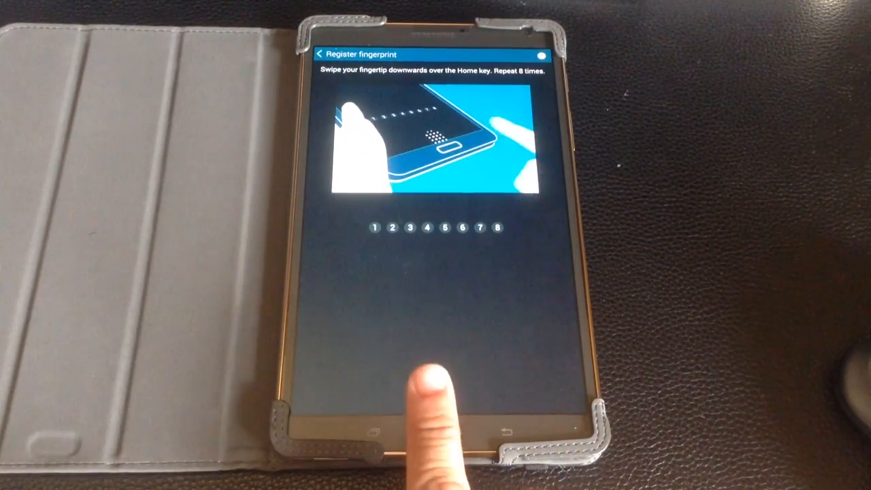
pyautogui.click(439, 435)
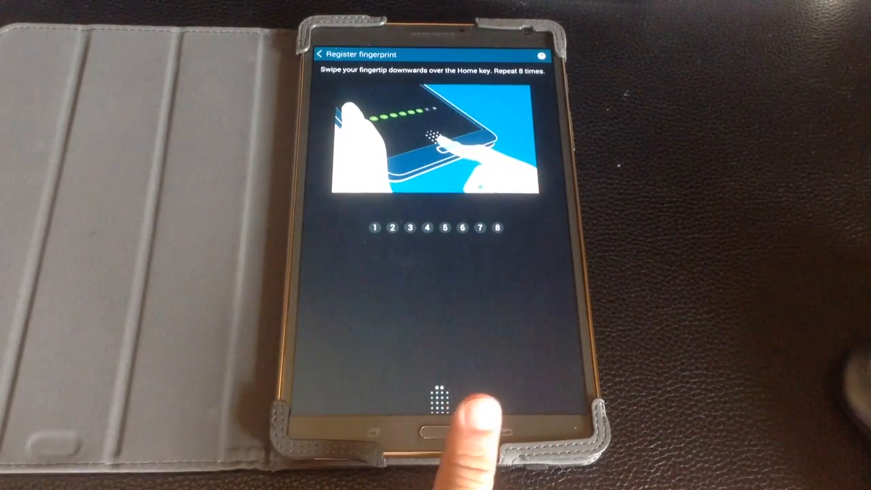
pyautogui.moveTo(456, 408); pyautogui.dragTo(456, 442)
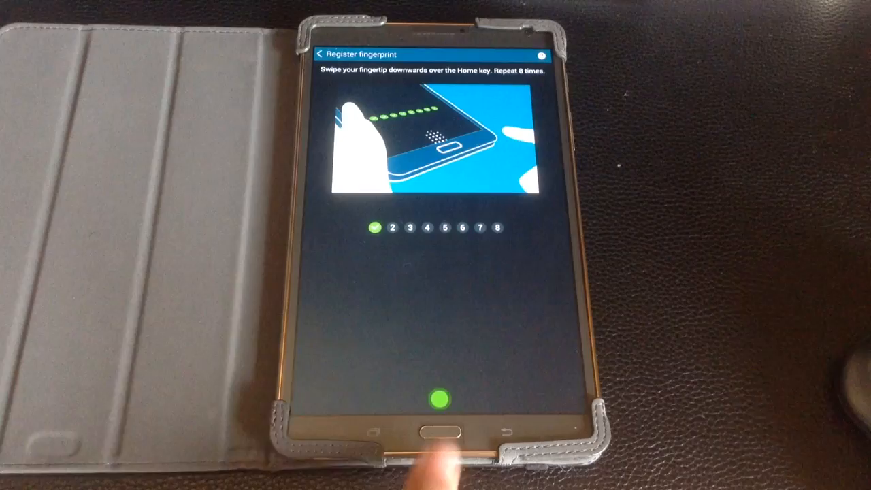
pyautogui.click(440, 430)
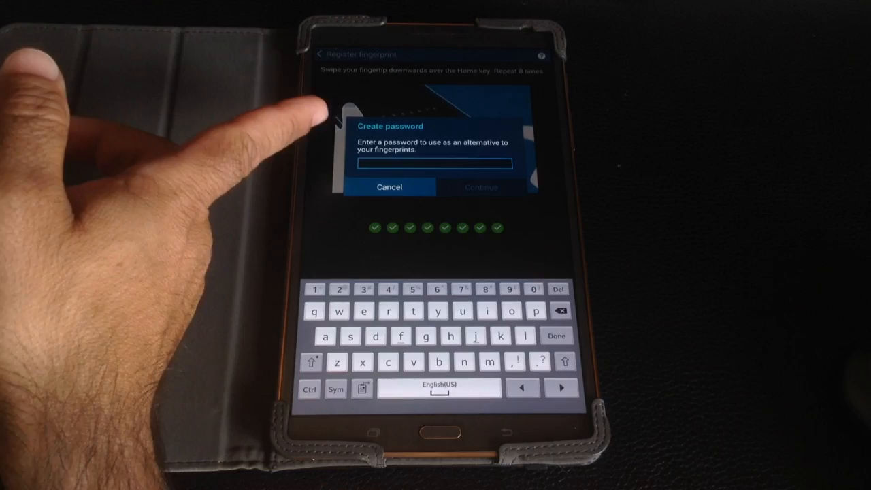
pyautogui.moveTo(334, 119)
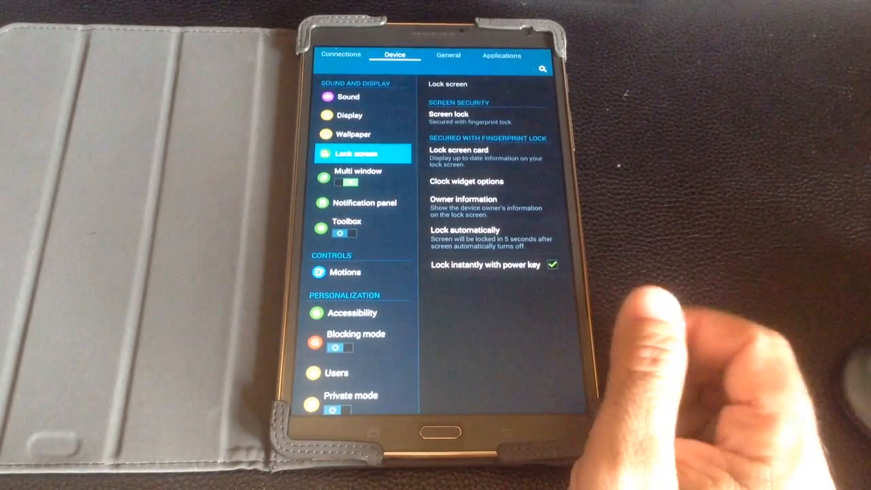
pyautogui.moveTo(646, 340)
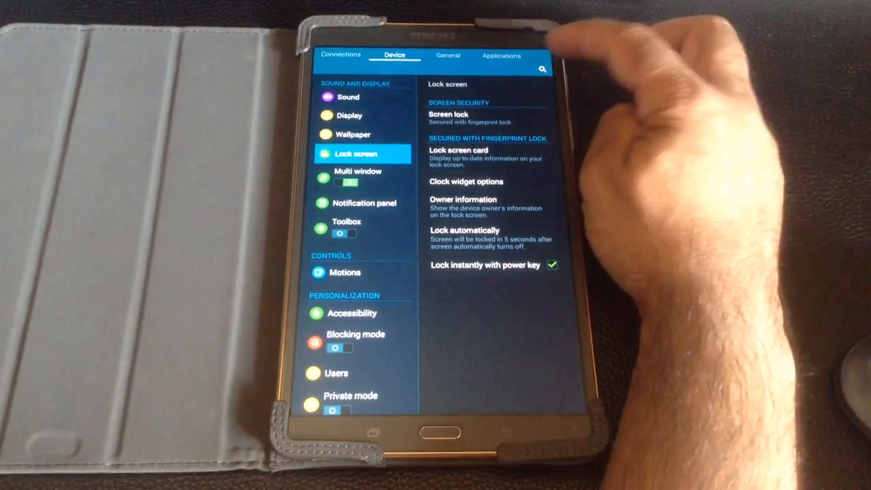
# - Start a new settings search after the screen lock shows fingerprint security
pyautogui.click(542, 68)
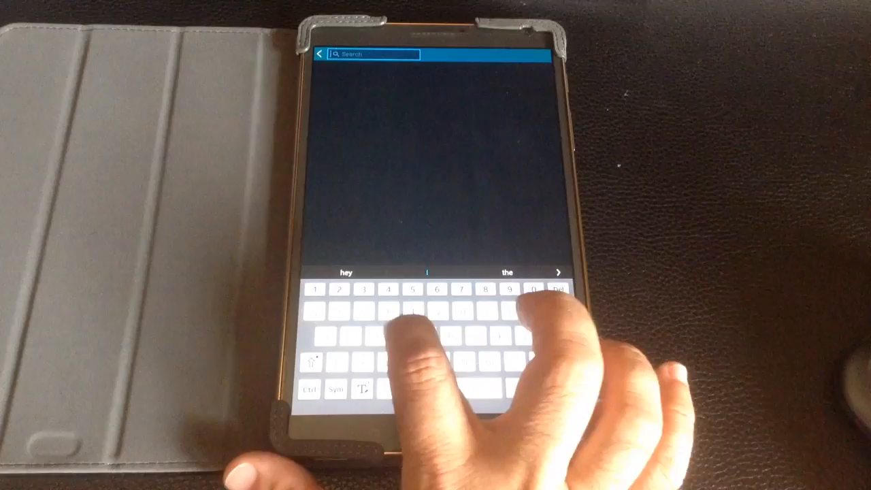
# - Search 'fin' to return to the Register fingerprint disclaimer
pyautogui.write('fin')
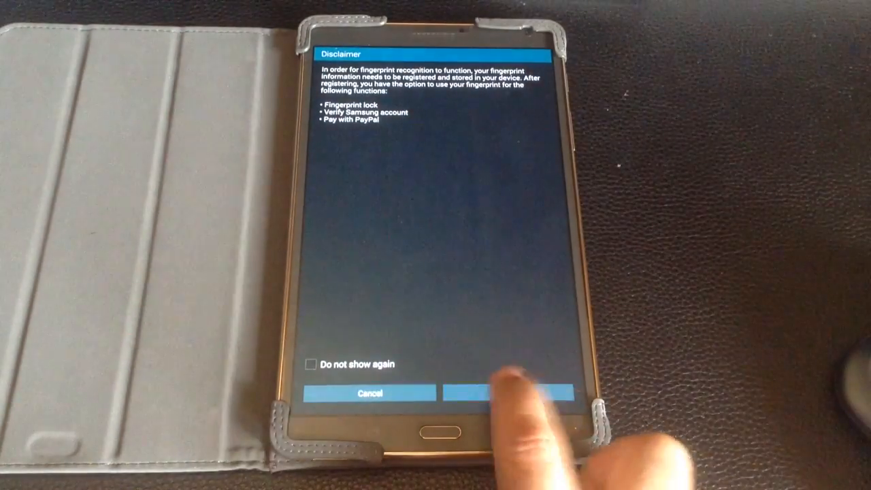
# - Confirm the disclaimer and record thumb swipes up to the fifth of eight
pyautogui.click(506, 392)
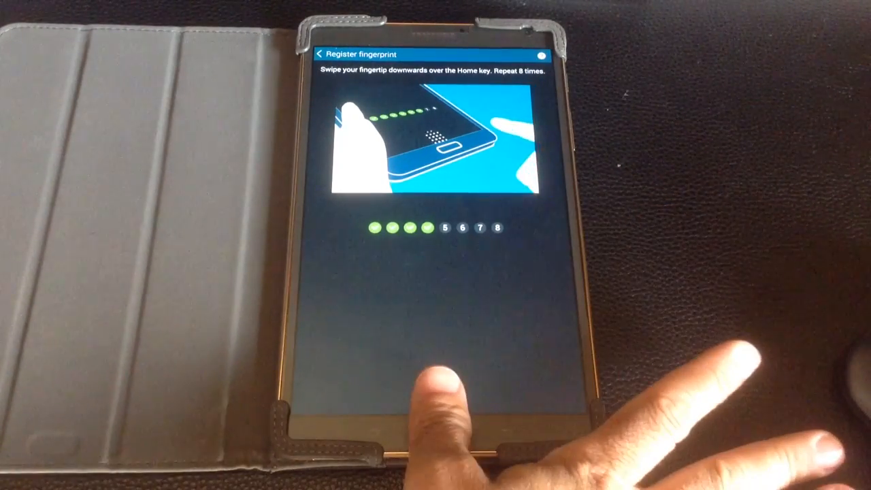
pyautogui.click(433, 429)
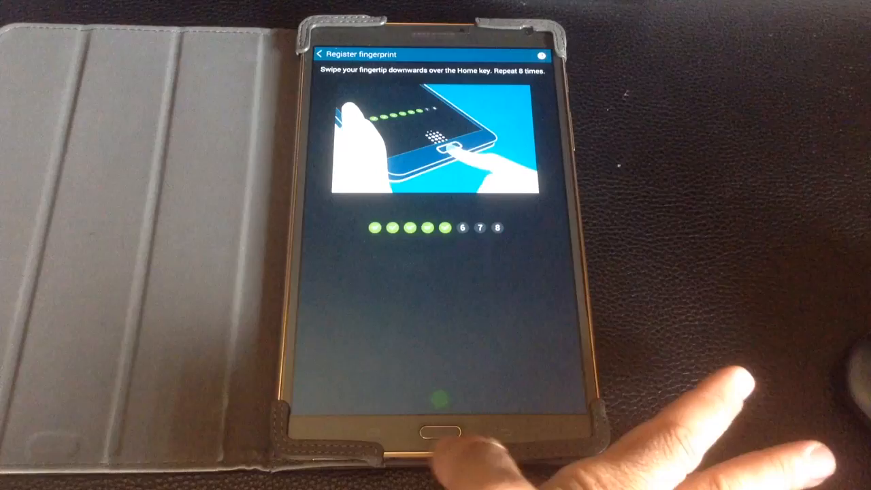